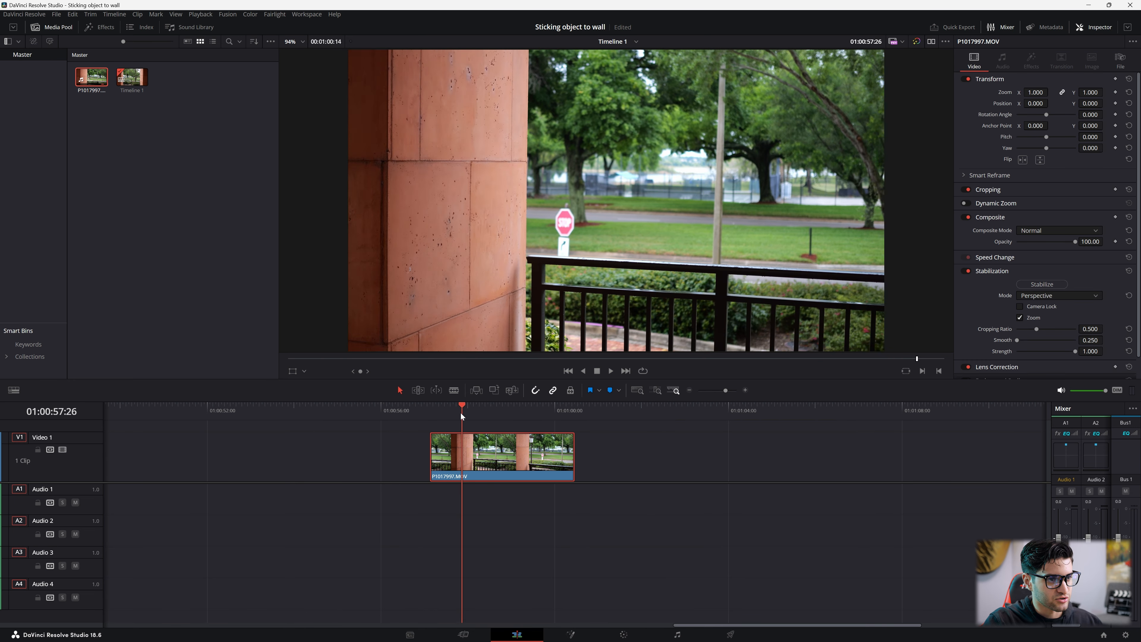
Load the wall clip into Fusion with MediaIn1 in the left viewer at about frame 2221
{"action": "left_click", "coordinate": [452, 406]}
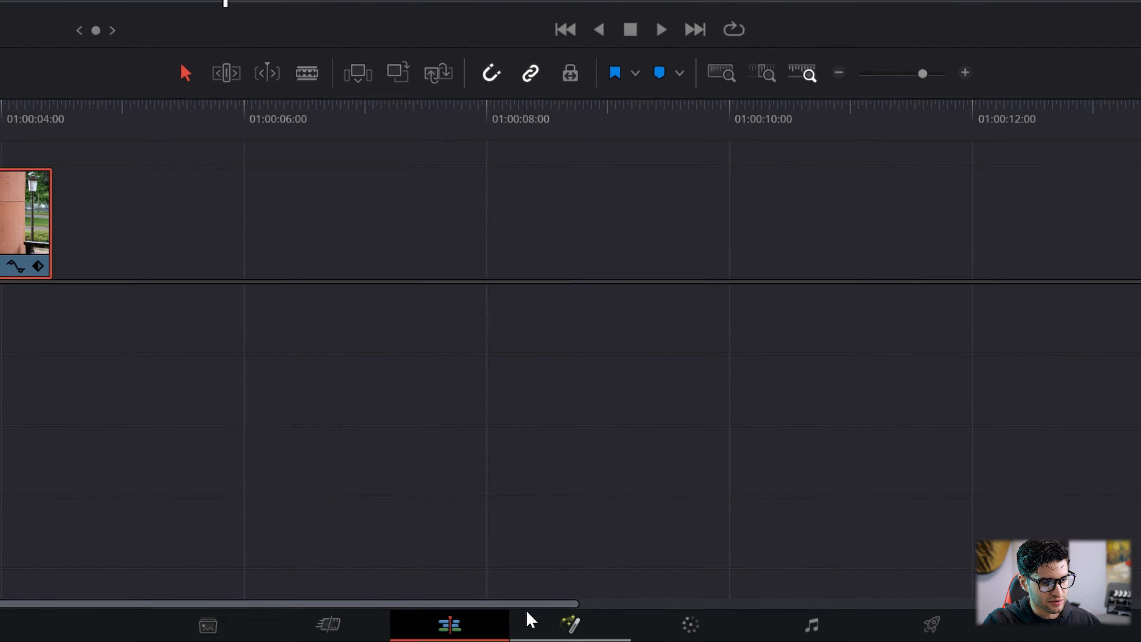
{"action": "left_click", "coordinate": [570, 625]}
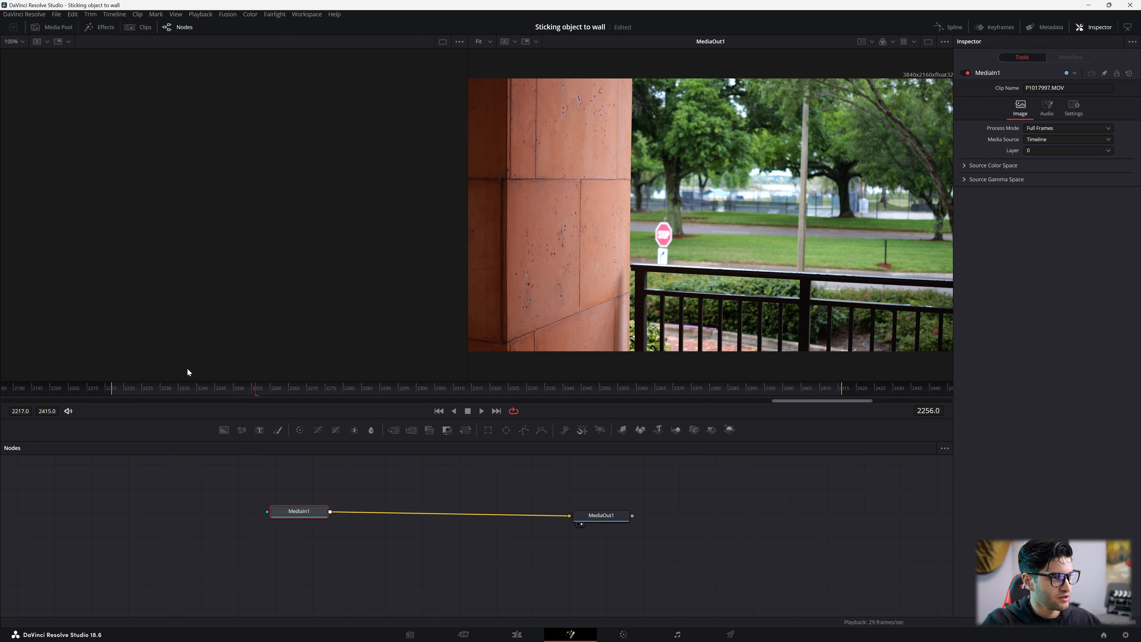
{"action": "mouse_move", "coordinate": [354, 250]}
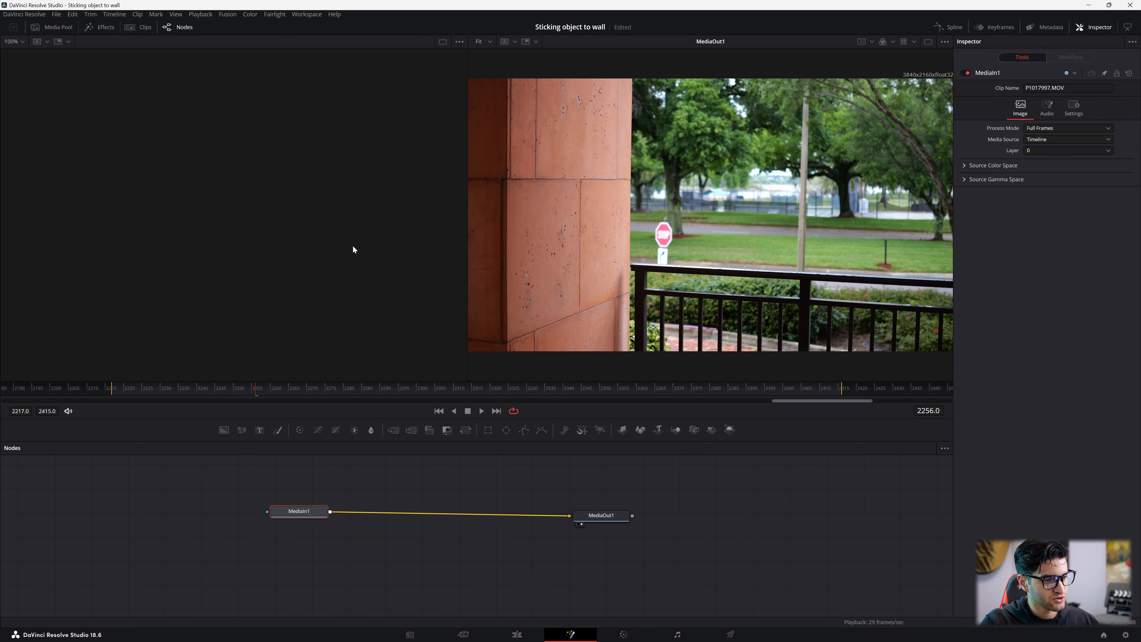
{"action": "left_click", "coordinate": [297, 515]}
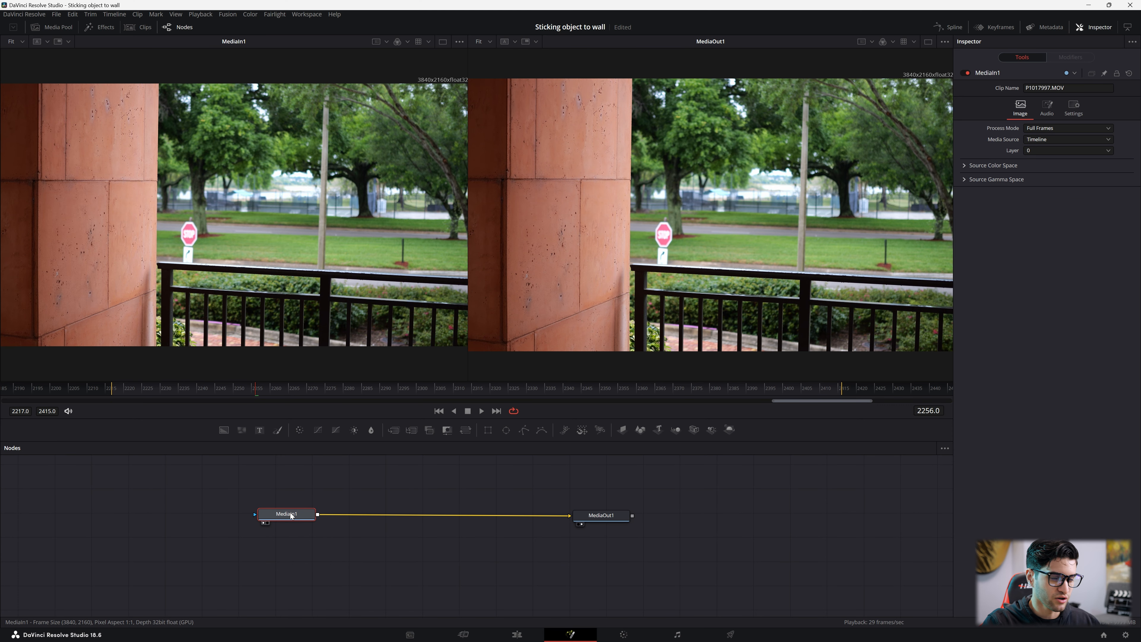
{"action": "left_click", "coordinate": [607, 509]}
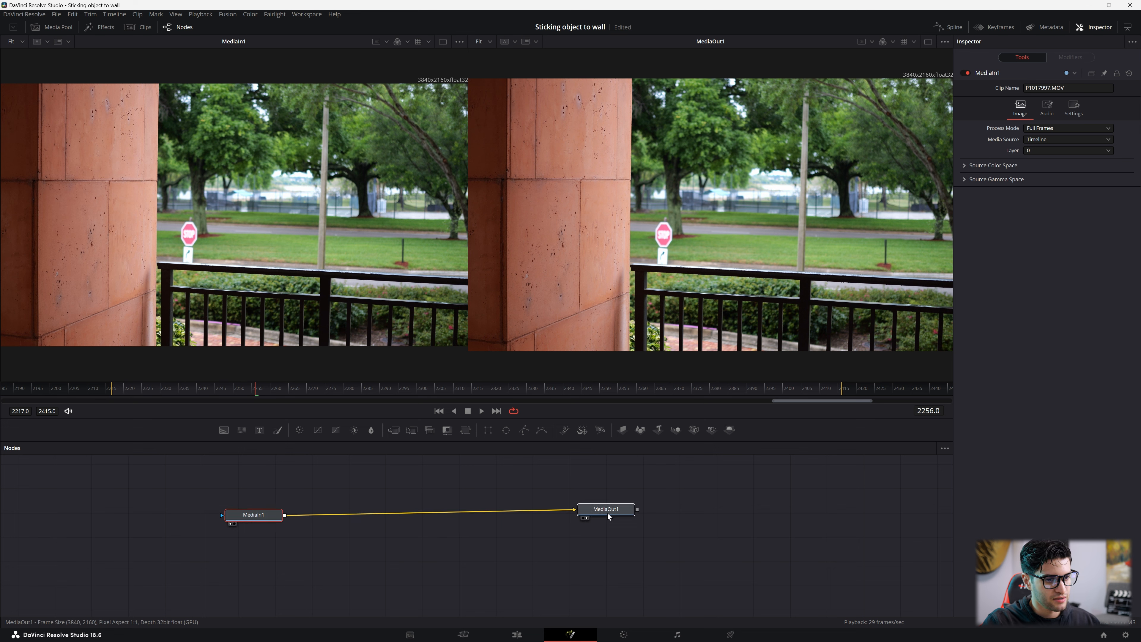
{"action": "left_click", "coordinate": [620, 514]}
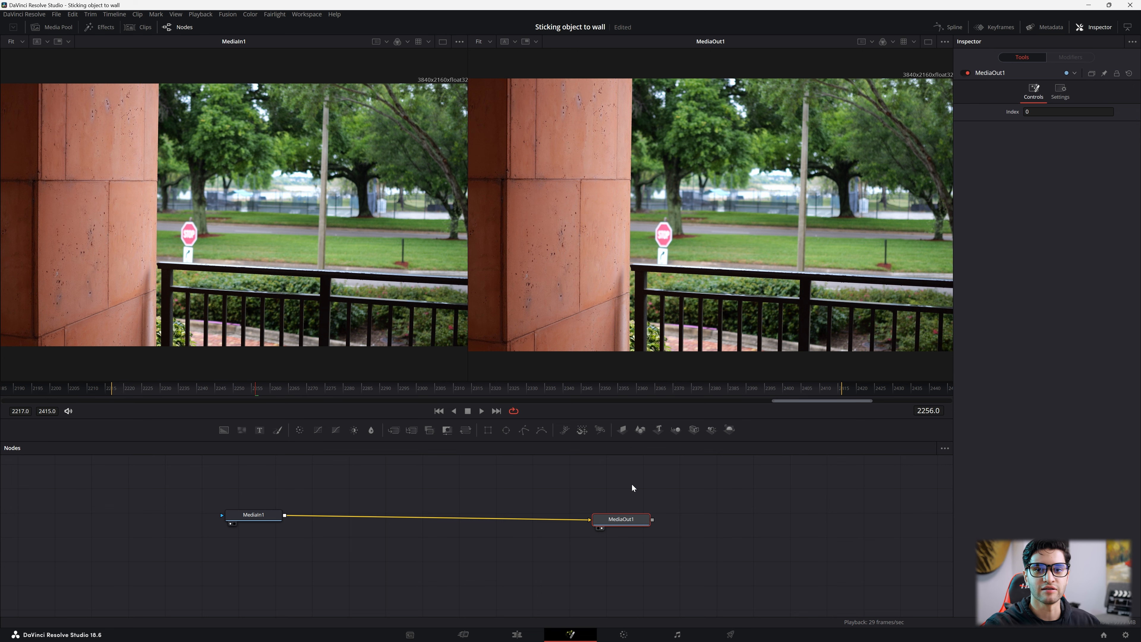
{"action": "left_click", "coordinate": [253, 515]}
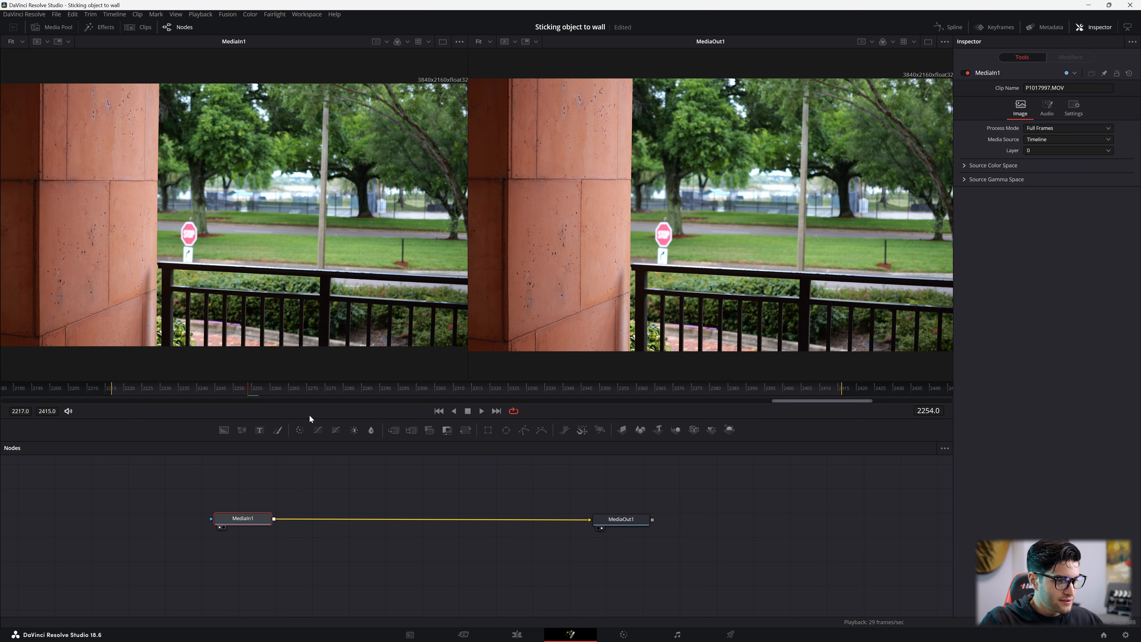
{"action": "left_click", "coordinate": [129, 389]}
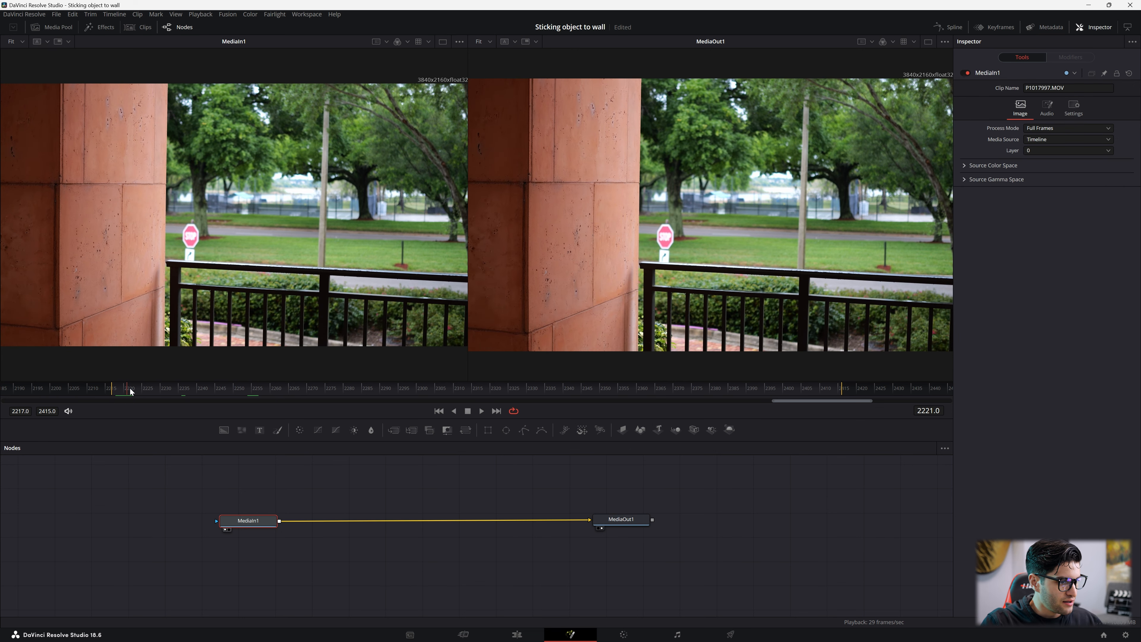
Add a Planar Tracker after MediaIn1 via the 'planar' tool search
{"action": "left_click", "coordinate": [232, 520]}
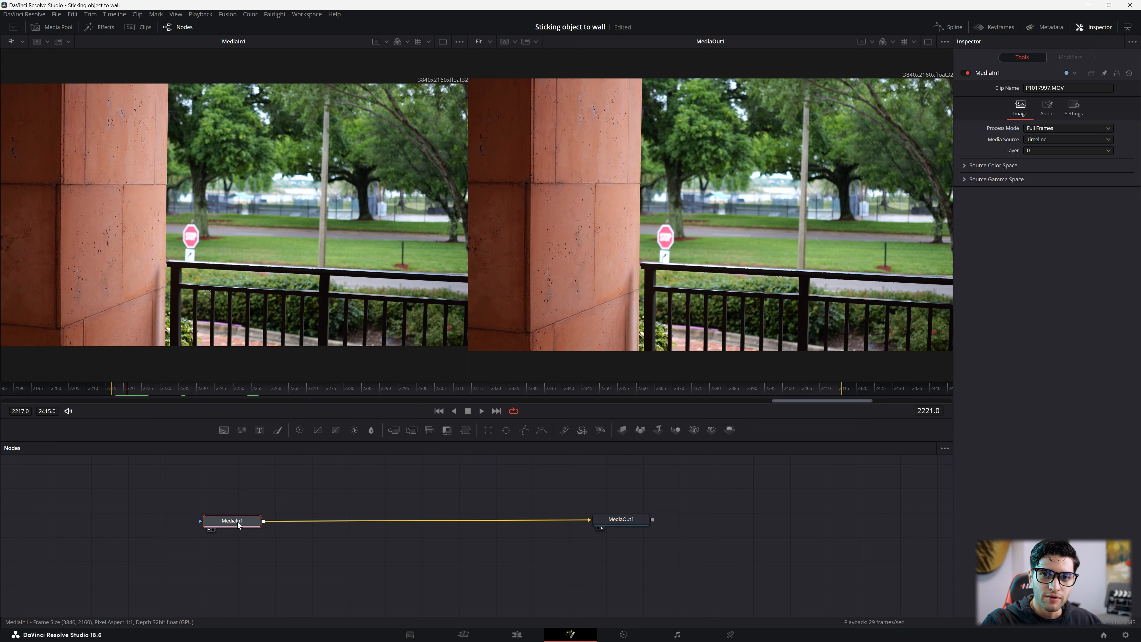
{"action": "mouse_move", "coordinate": [233, 521]}
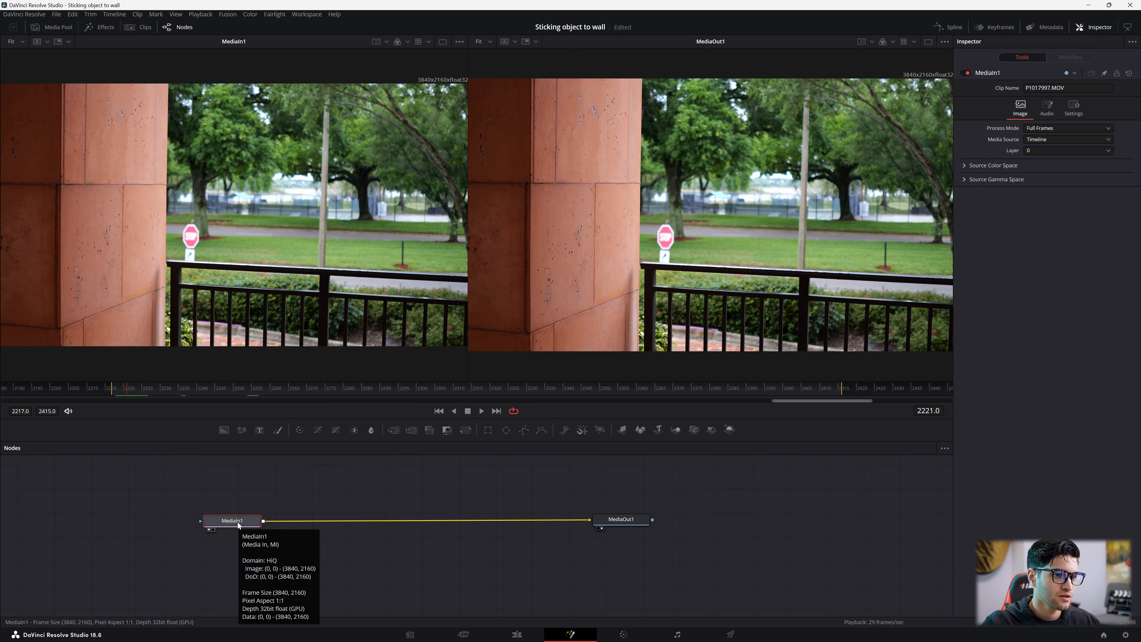
{"action": "type", "text": "planar"}
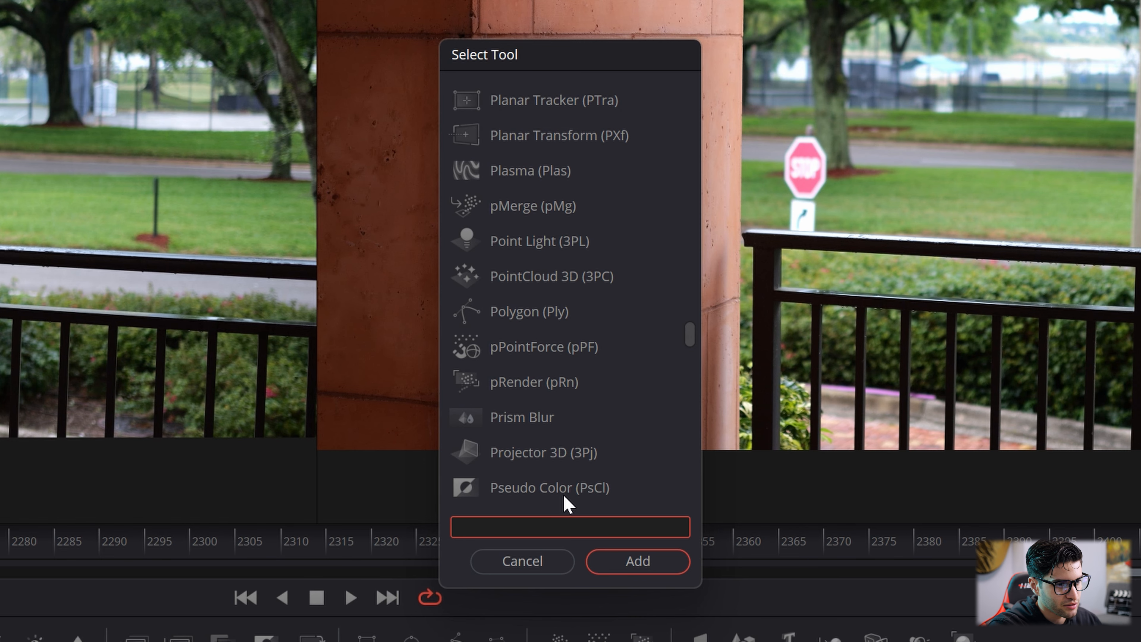
{"action": "type", "text": "plan"}
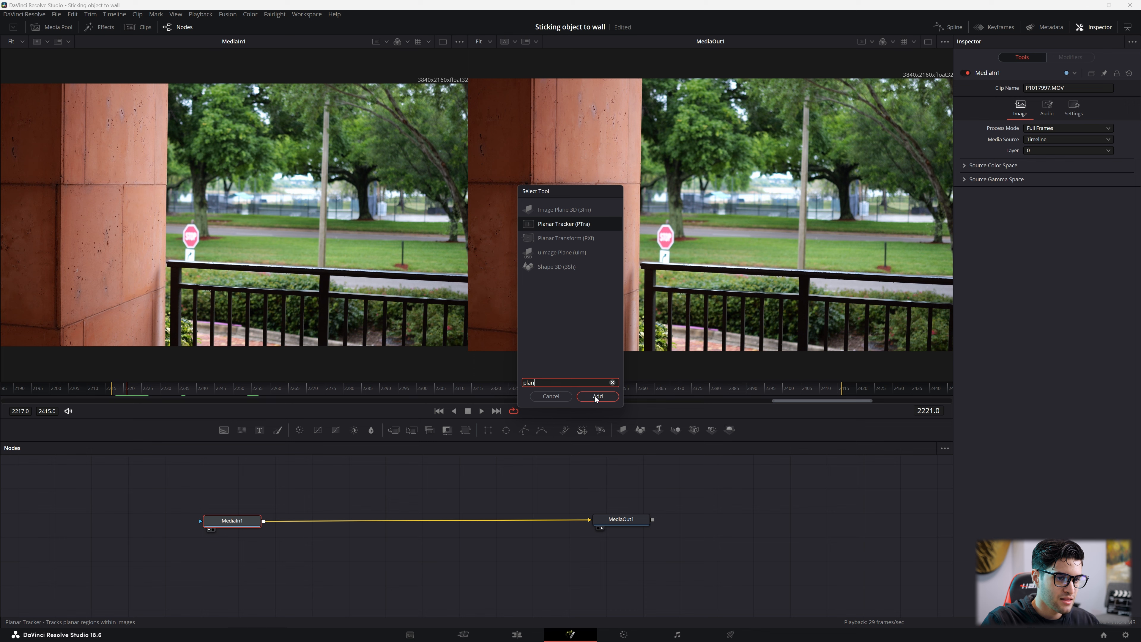
{"action": "left_click", "coordinate": [597, 397]}
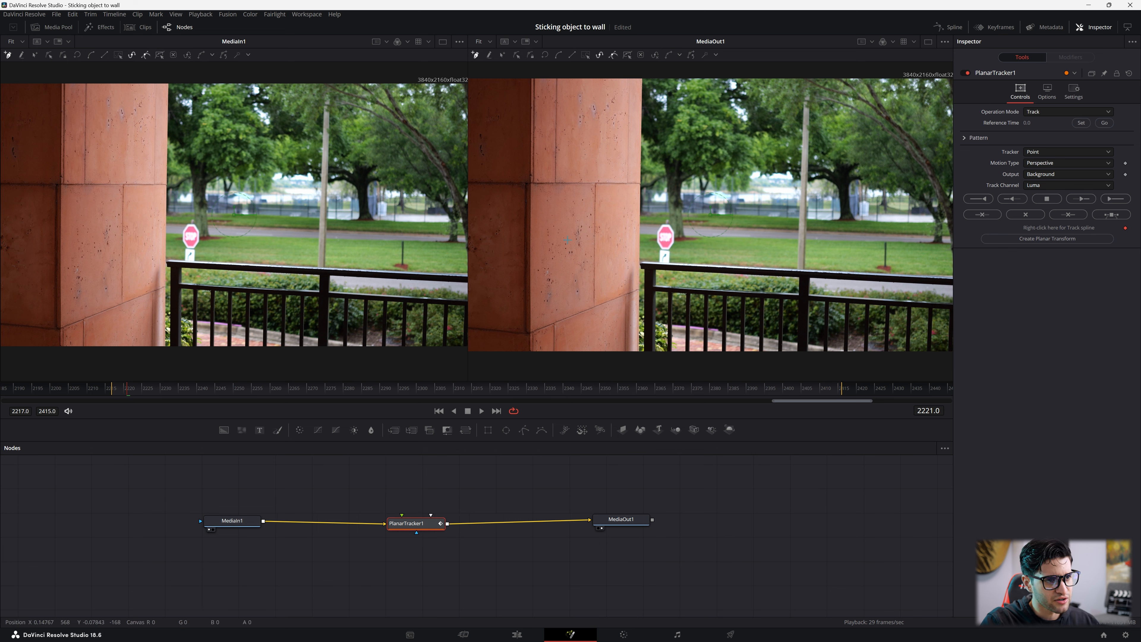
{"action": "mouse_move", "coordinate": [580, 190]}
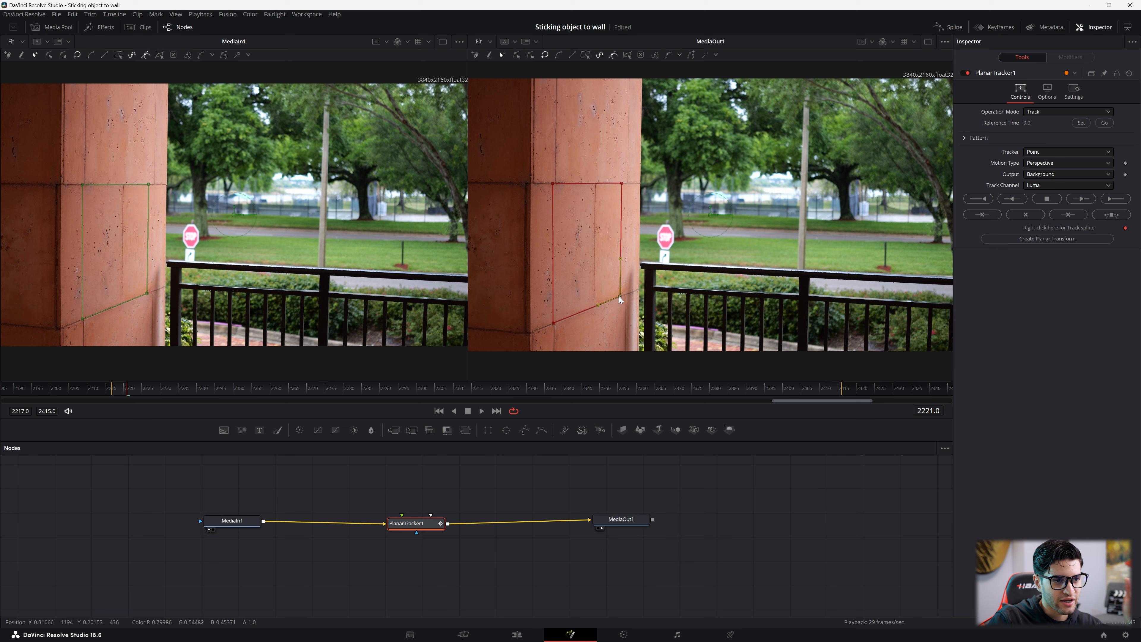
{"action": "mouse_move", "coordinate": [619, 300]}
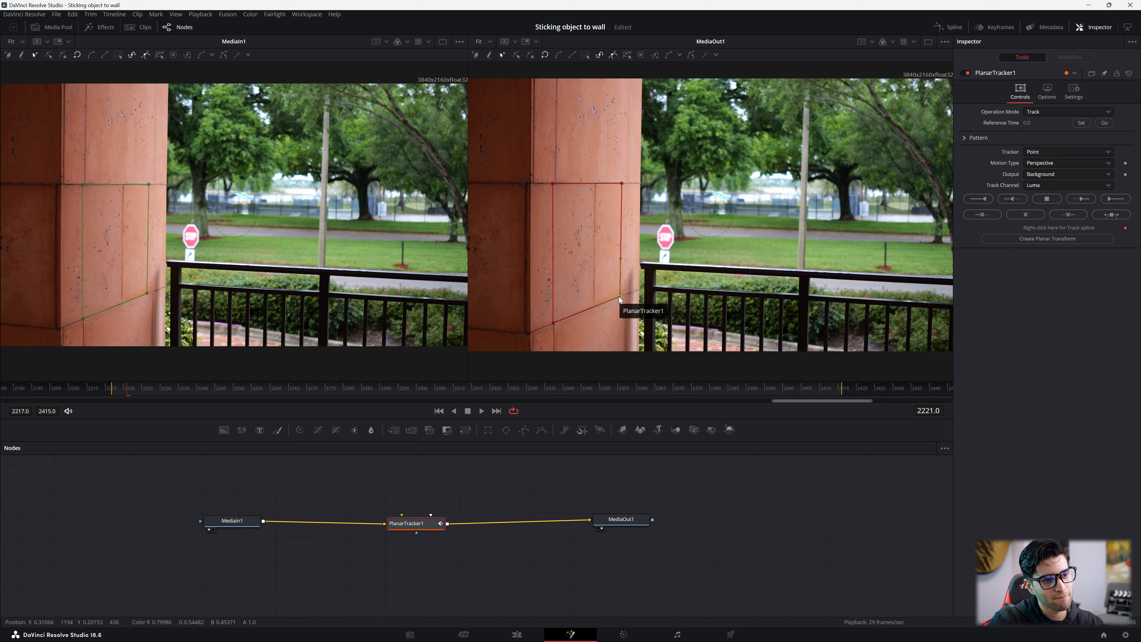
{"action": "mouse_move", "coordinate": [622, 298]}
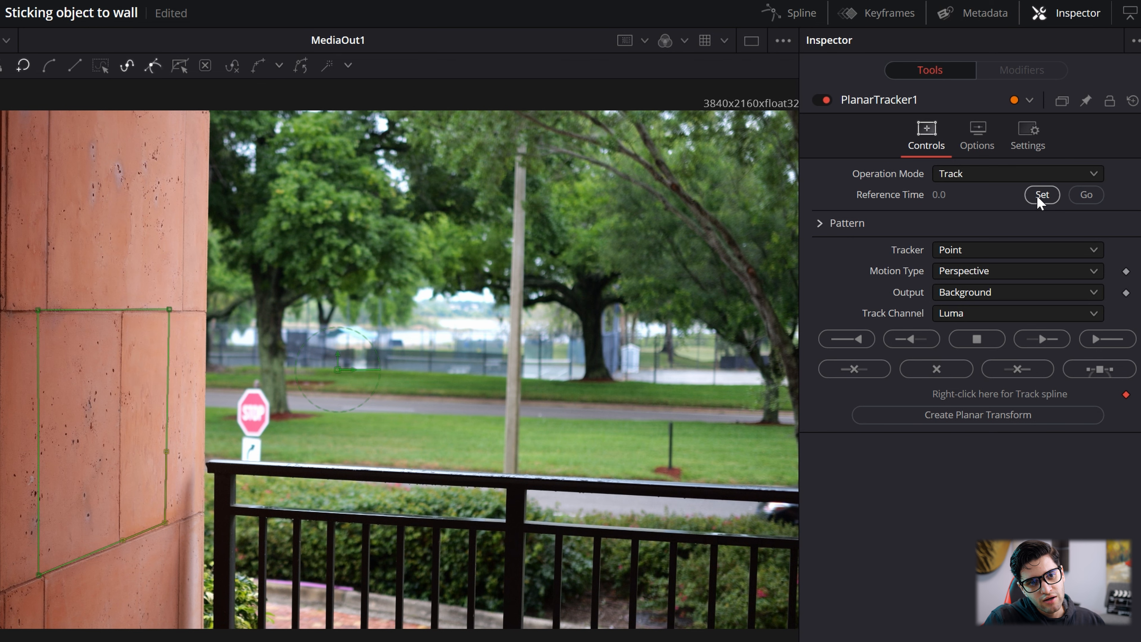
Set frame 2217 as the tracker's reference and track the wall to the end
{"action": "left_click", "coordinate": [1041, 194]}
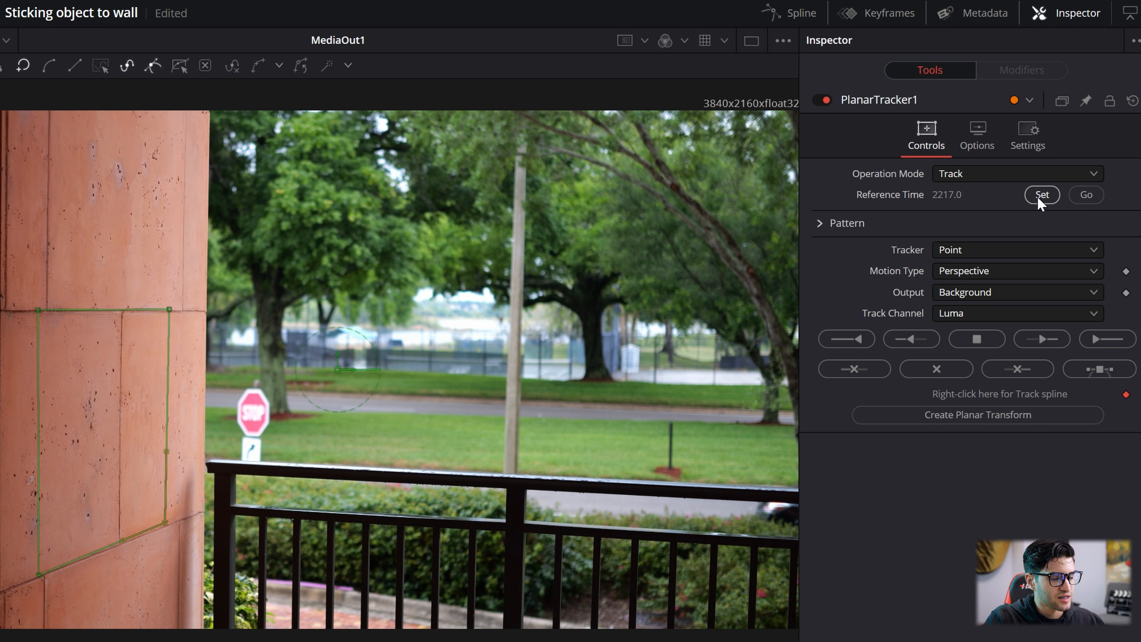
{"action": "mouse_move", "coordinate": [1106, 339]}
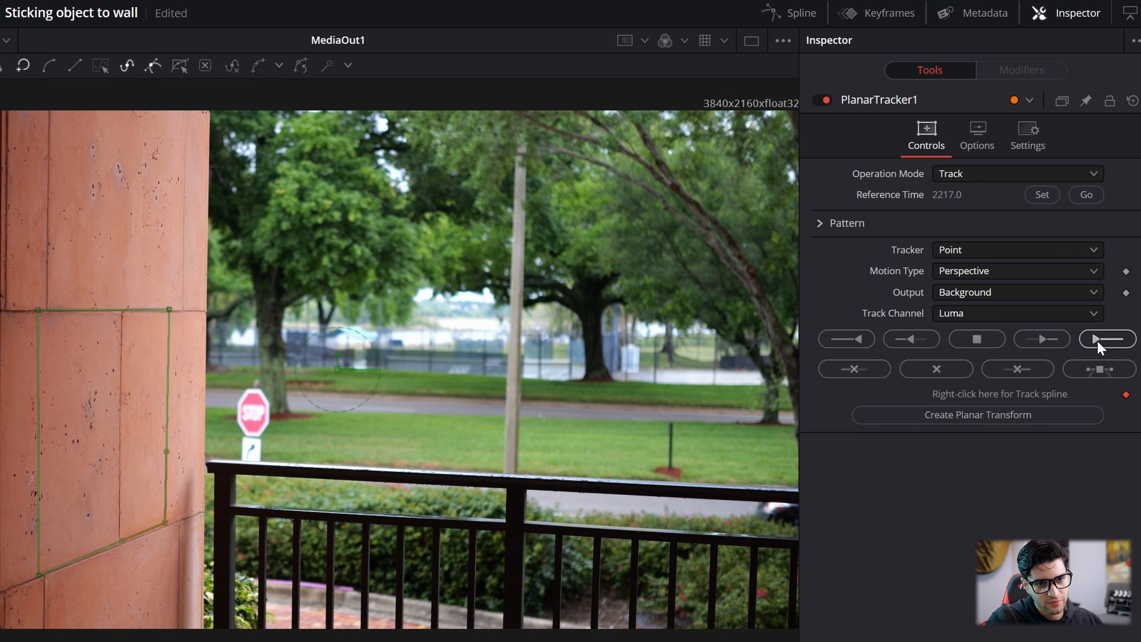
{"action": "mouse_move", "coordinate": [1105, 338]}
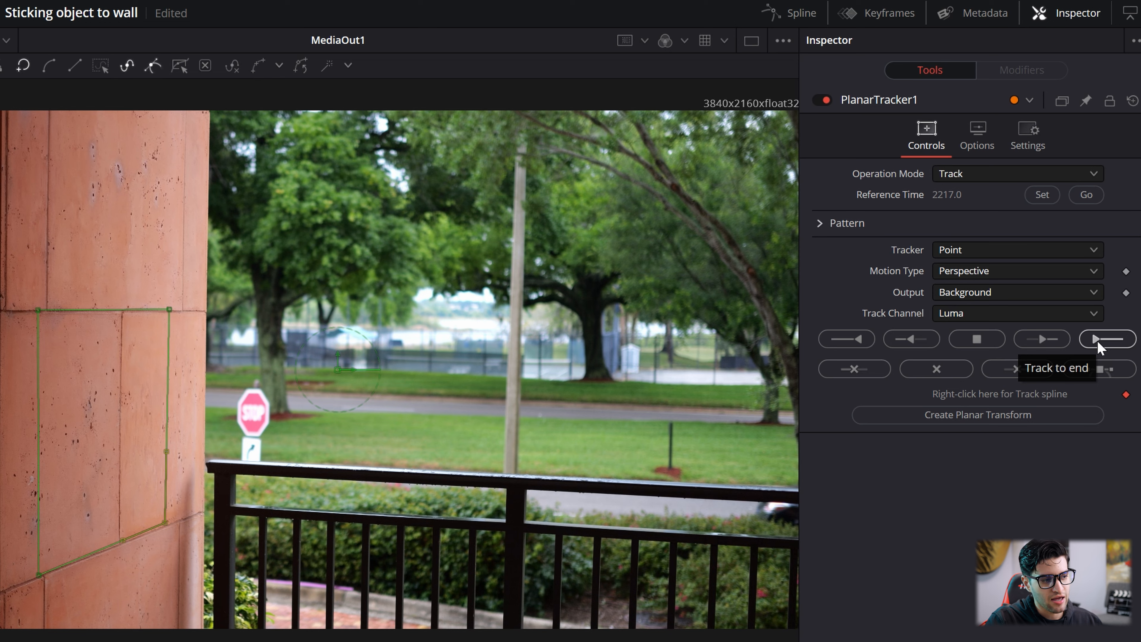
{"action": "left_click", "coordinate": [1105, 339]}
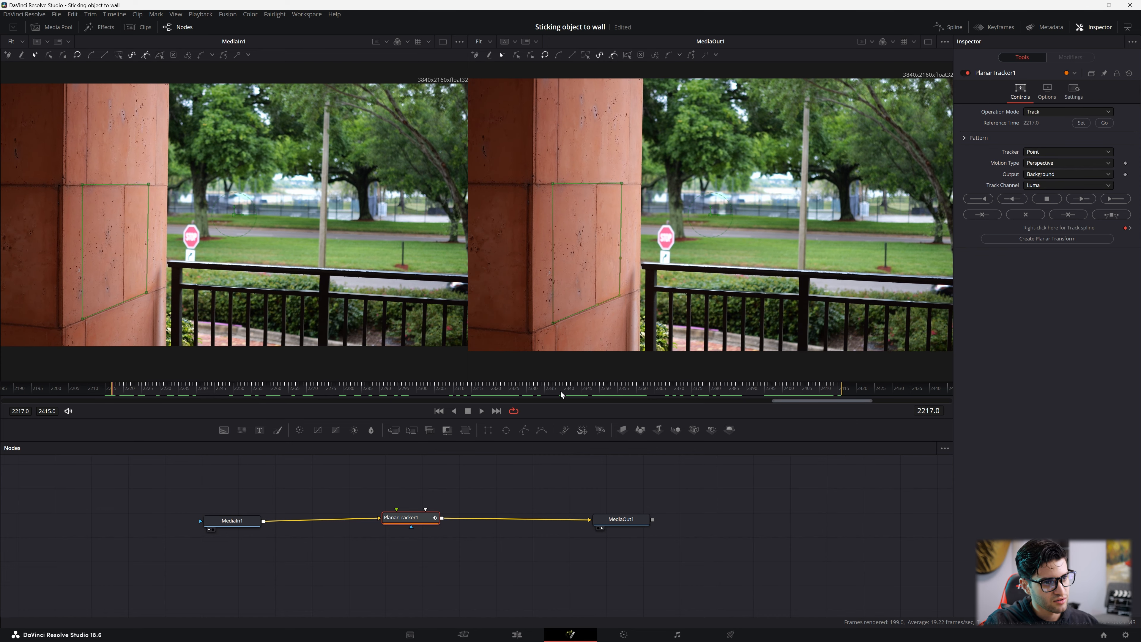
{"action": "mouse_move", "coordinate": [617, 363]}
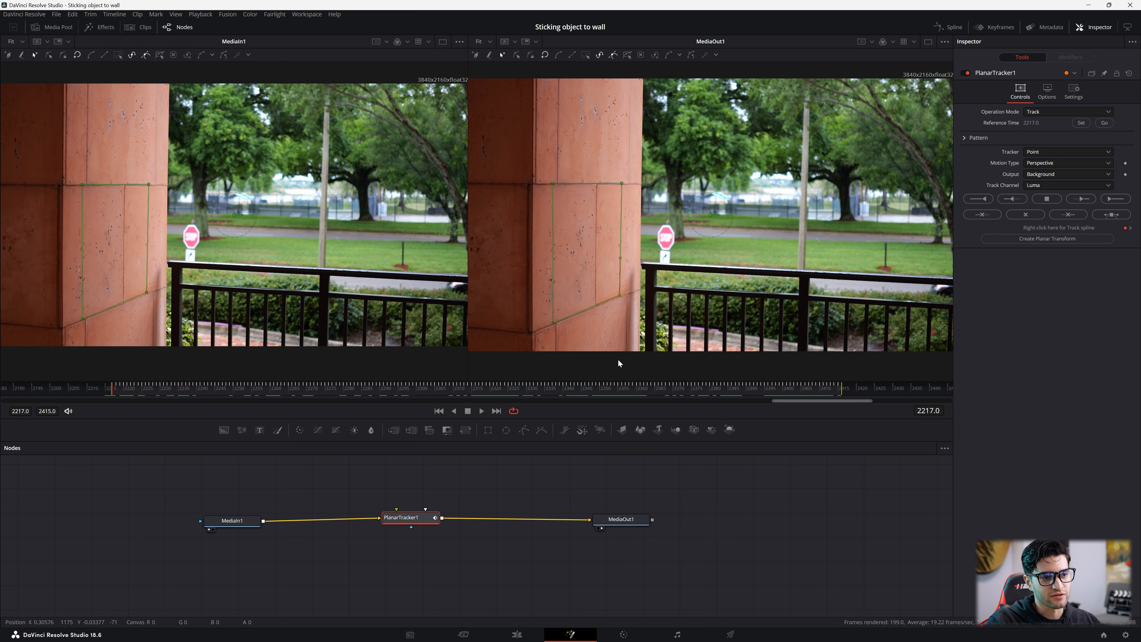
{"action": "mouse_move", "coordinate": [415, 363]}
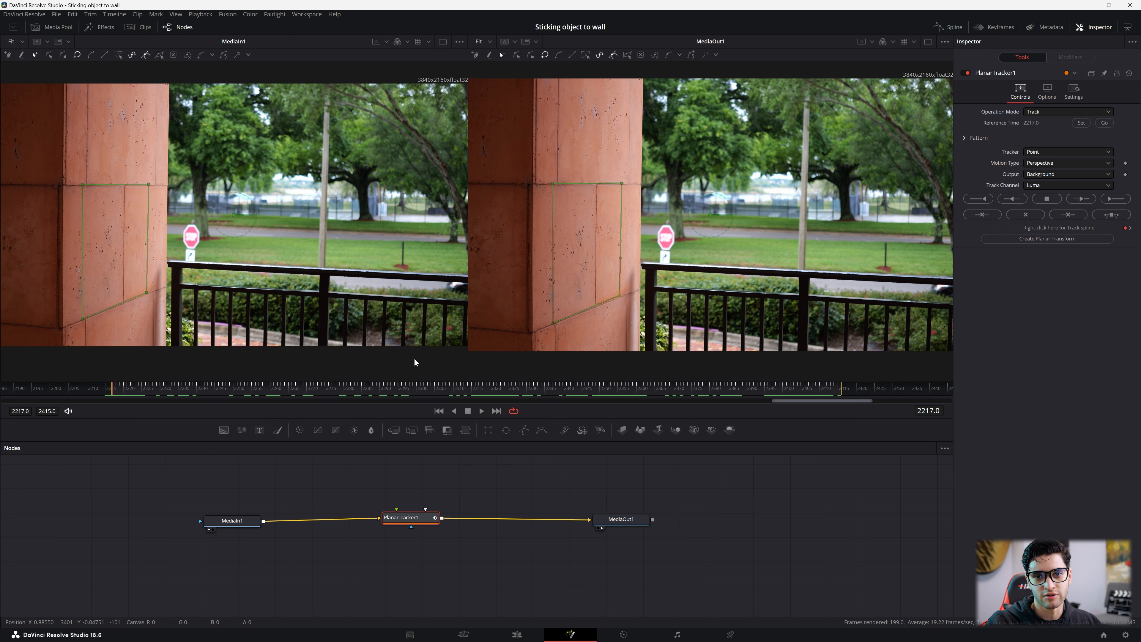
{"action": "mouse_move", "coordinate": [192, 354]}
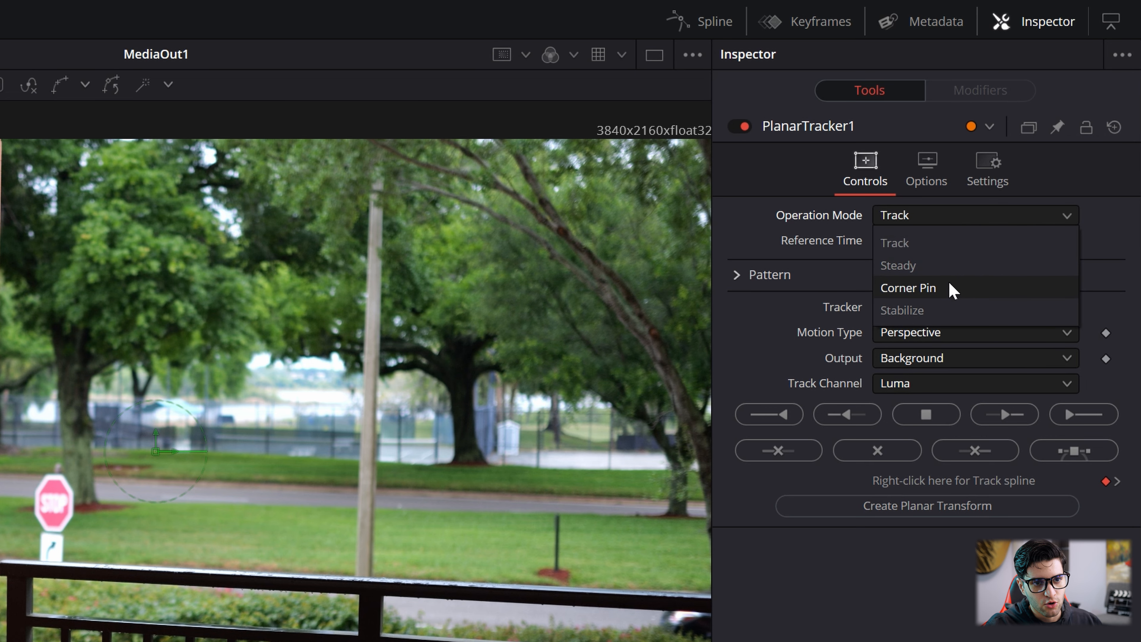
Switch the PlanarTracker Operation Mode to Corner Pin for the column face
{"action": "left_click", "coordinate": [909, 288]}
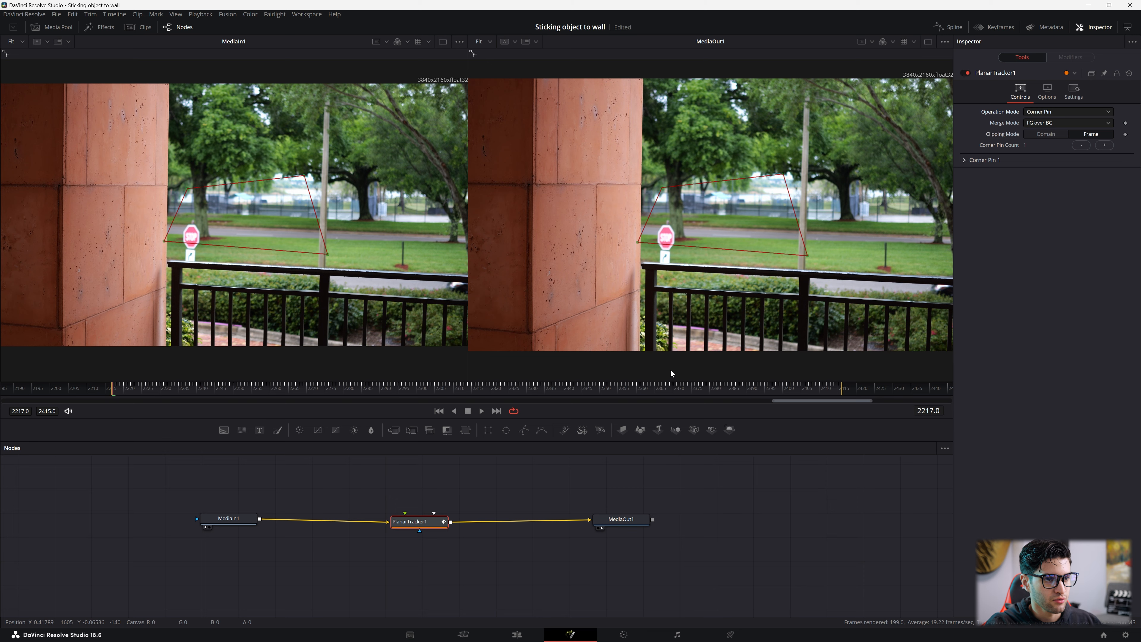
{"action": "mouse_move", "coordinate": [640, 245]}
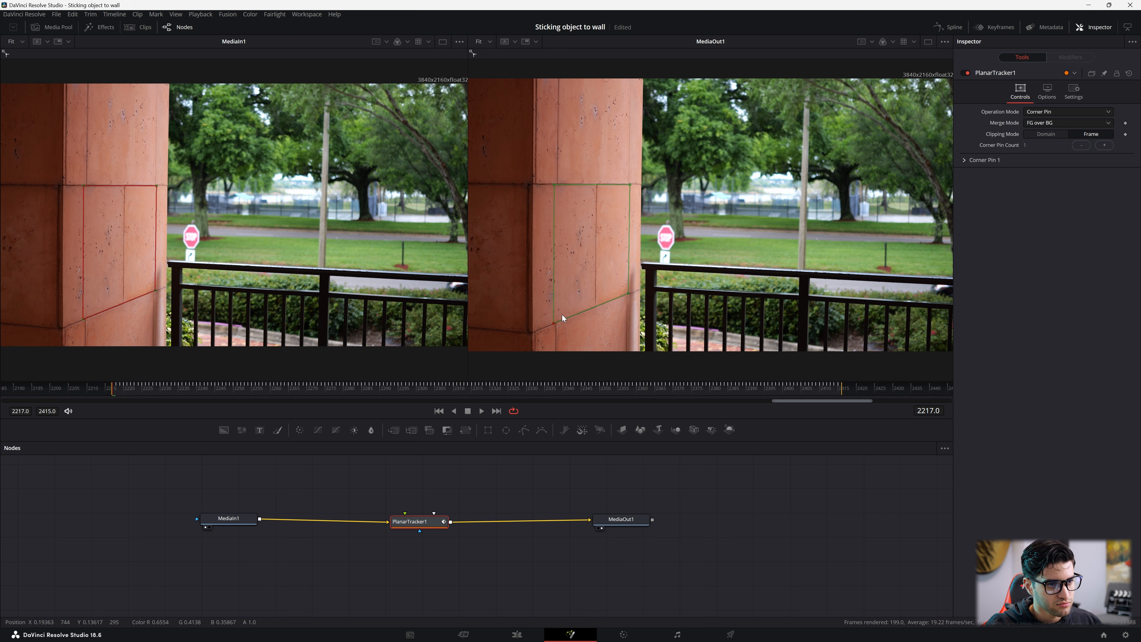
{"action": "mouse_move", "coordinate": [616, 301]}
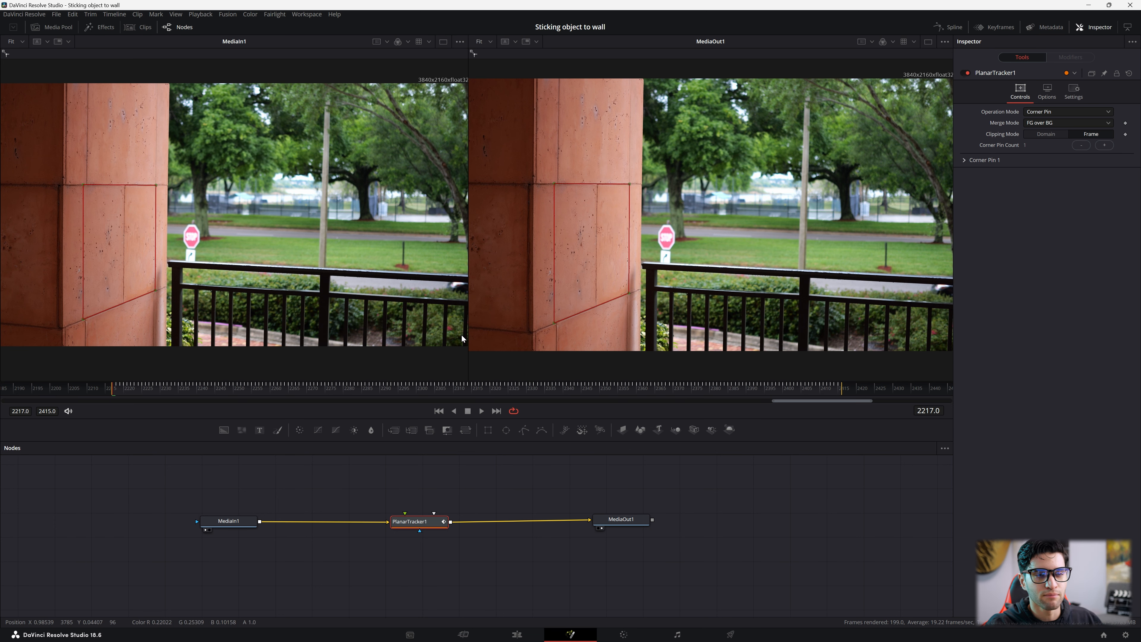
{"action": "mouse_move", "coordinate": [100, 92]}
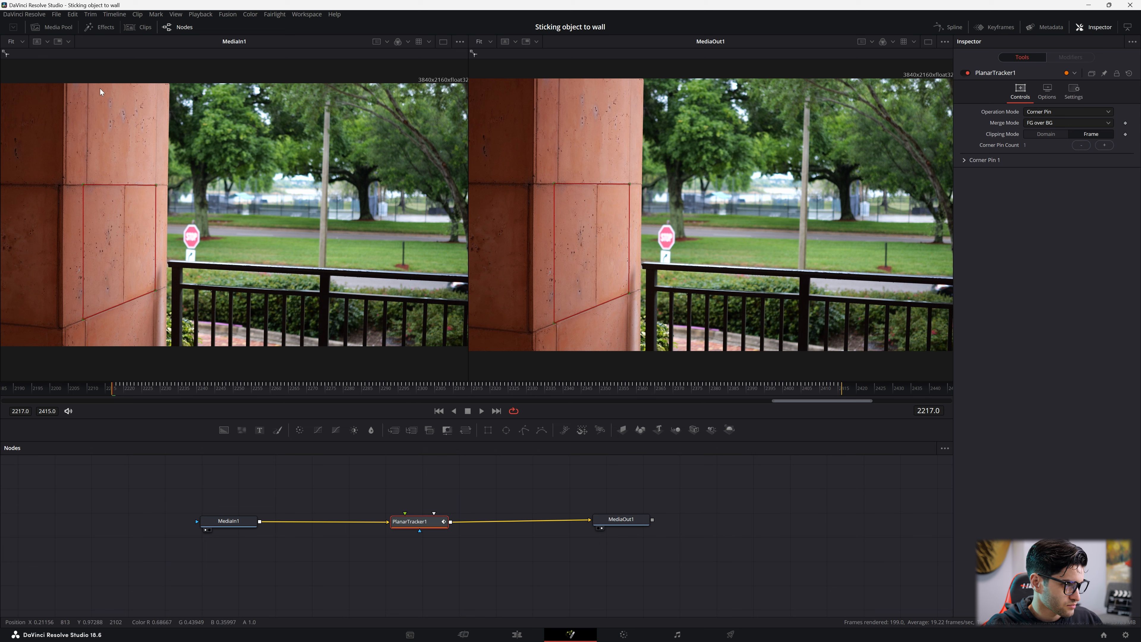
{"action": "mouse_move", "coordinate": [64, 34]}
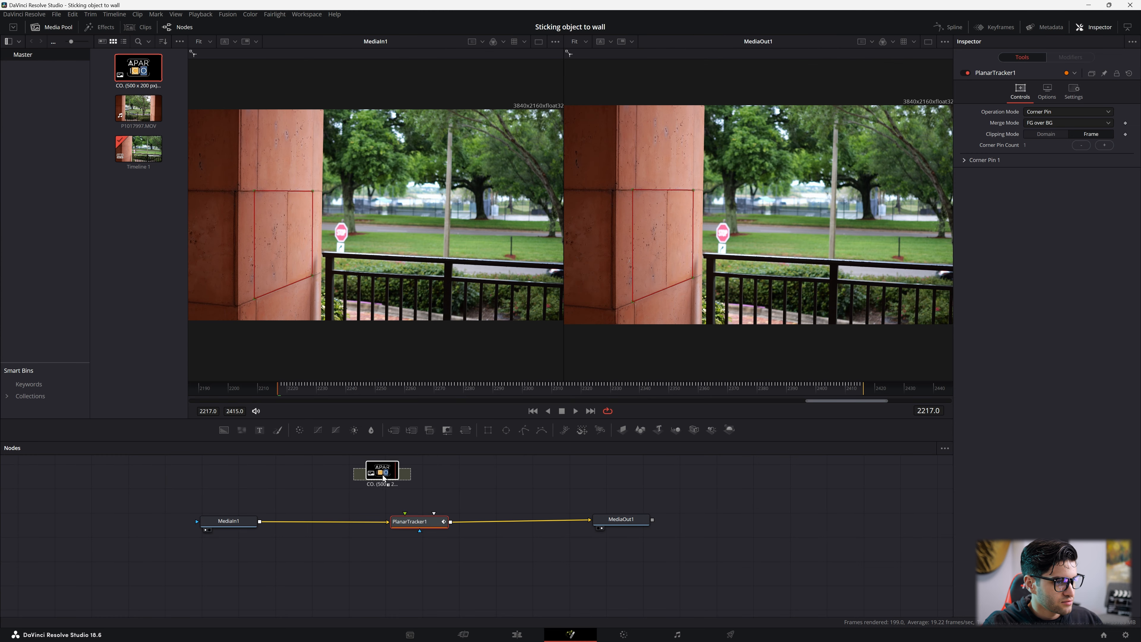
Wire the logo's MediaIn2 into the PlanarTracker corner pin input
{"action": "left_click", "coordinate": [382, 476]}
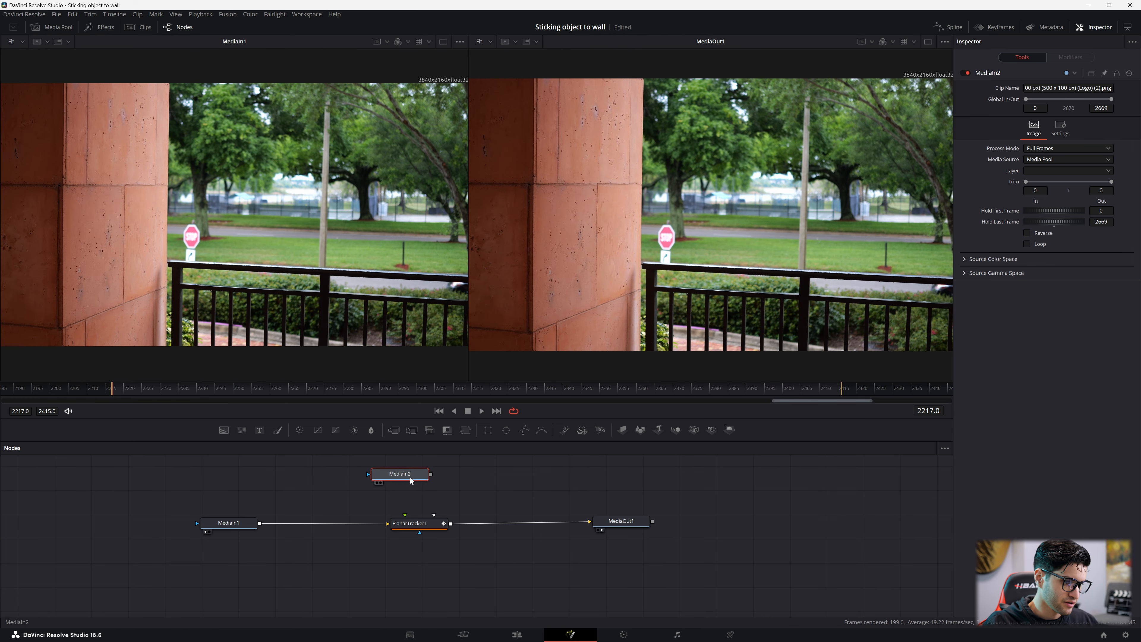
{"action": "left_click", "coordinate": [409, 522]}
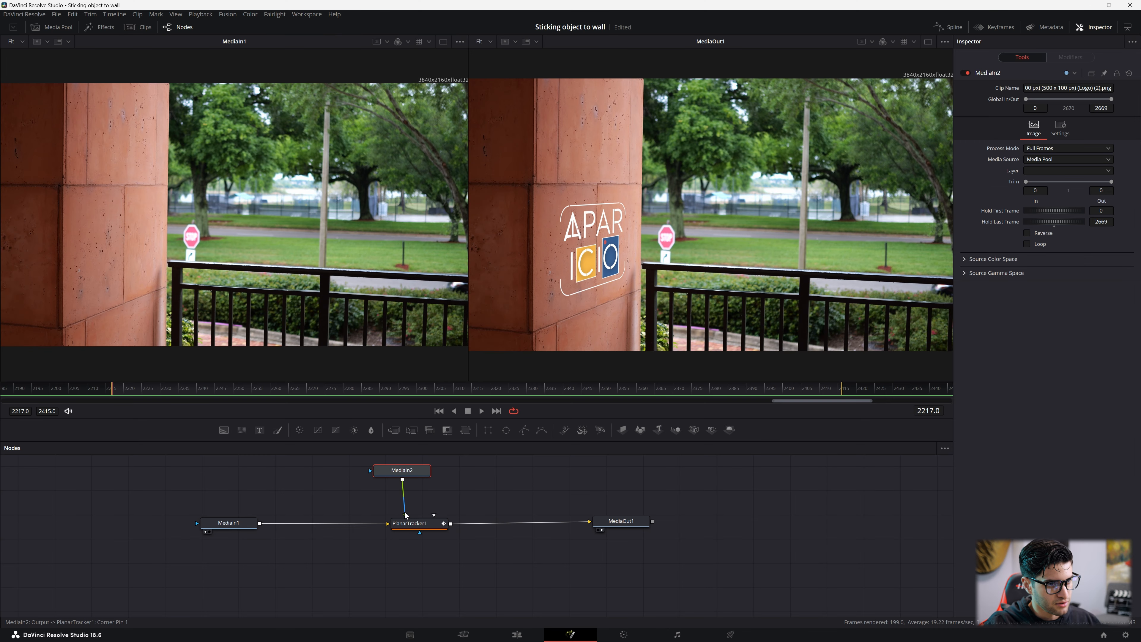
{"action": "left_click", "coordinate": [481, 410]}
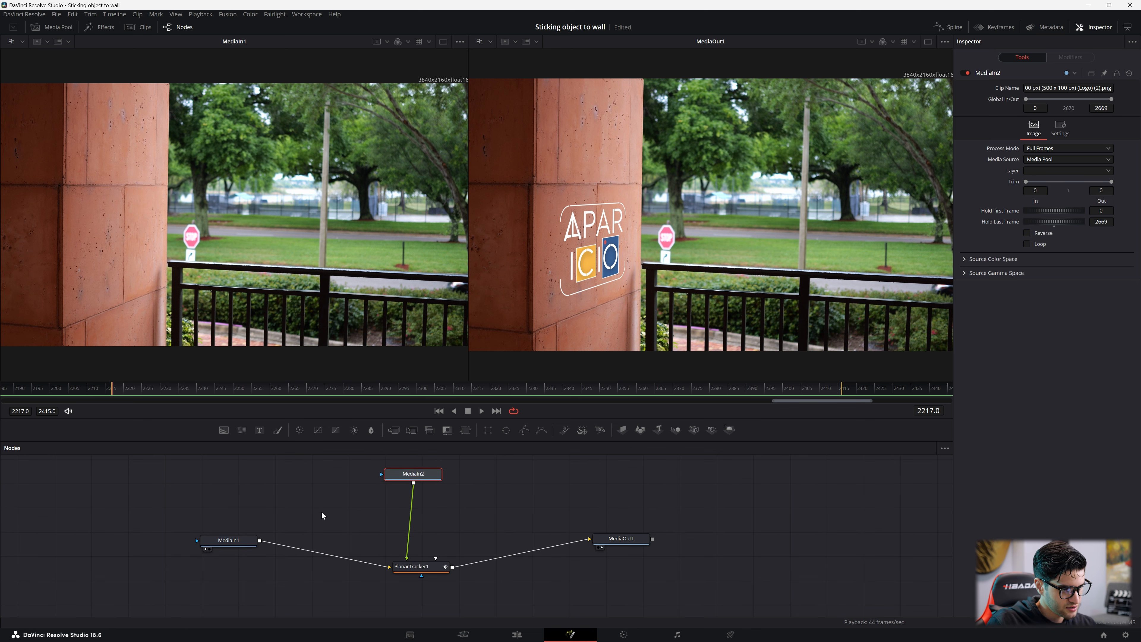
Insert a Drop Shadow with Strength 0.378, Angle -160, Distance 0.0441, Blur 0.449 before the tracker
{"action": "left_click", "coordinate": [413, 476]}
{"action": "type", "text": "drop sh"}
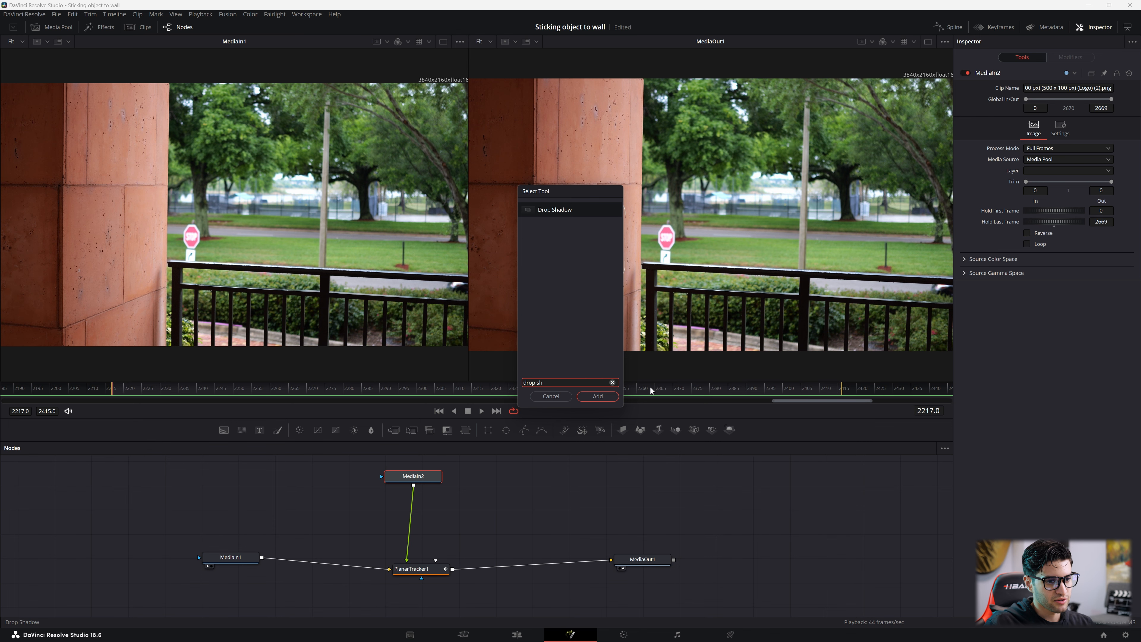
{"action": "left_click", "coordinate": [597, 396]}
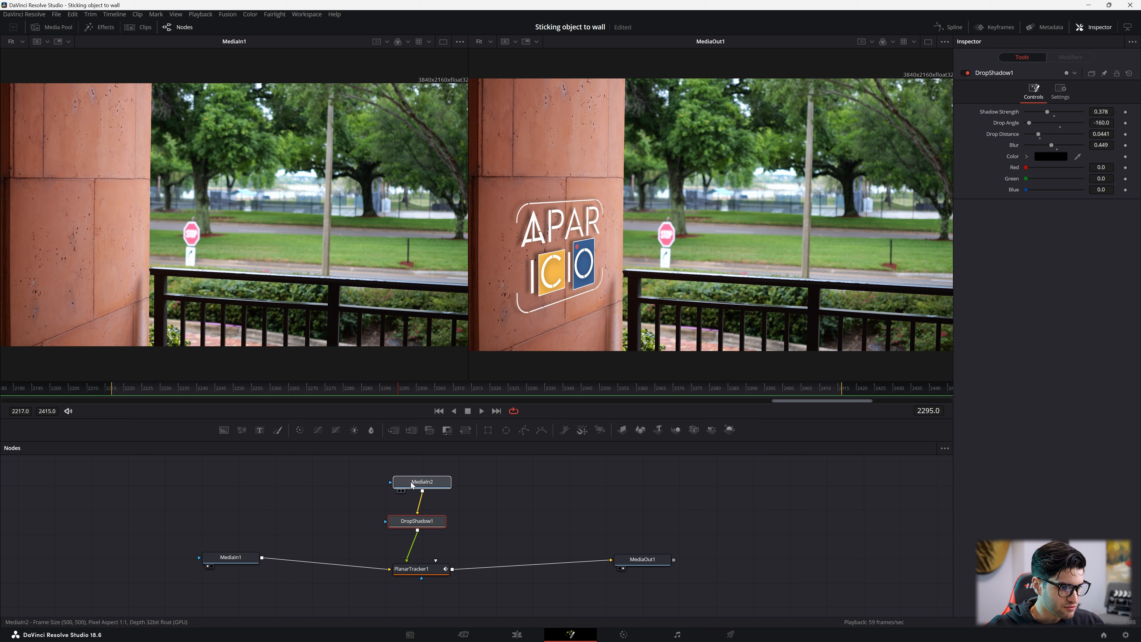
Add a Color Corrector after MediaIn2 with Gain 0.92 to dim the logo
{"action": "left_click", "coordinate": [421, 482]}
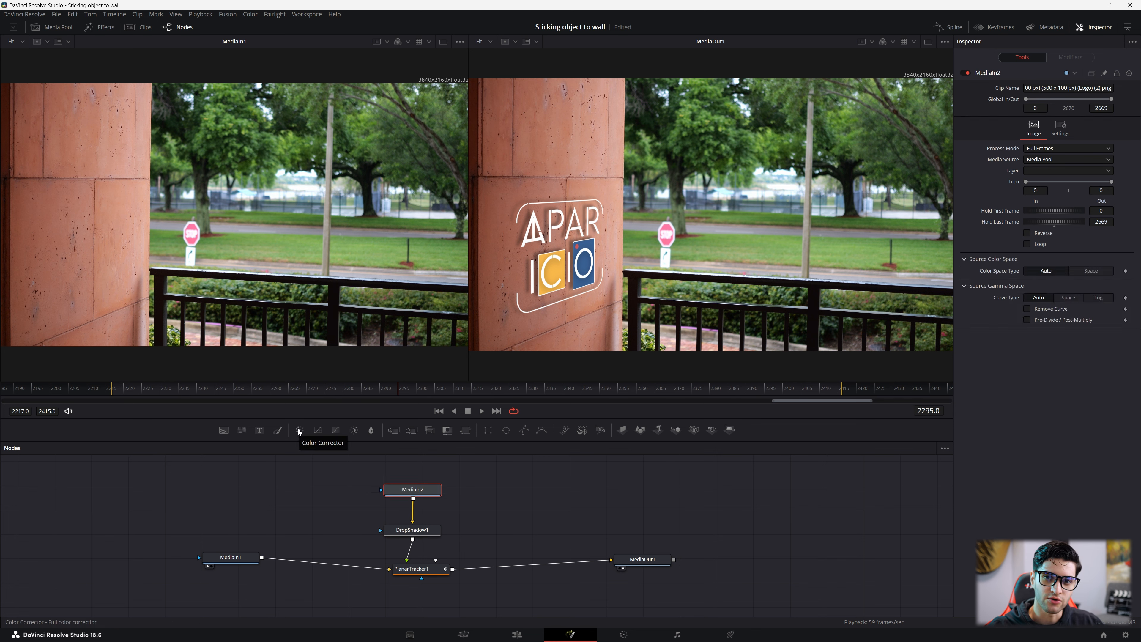
{"action": "left_click", "coordinate": [298, 429]}
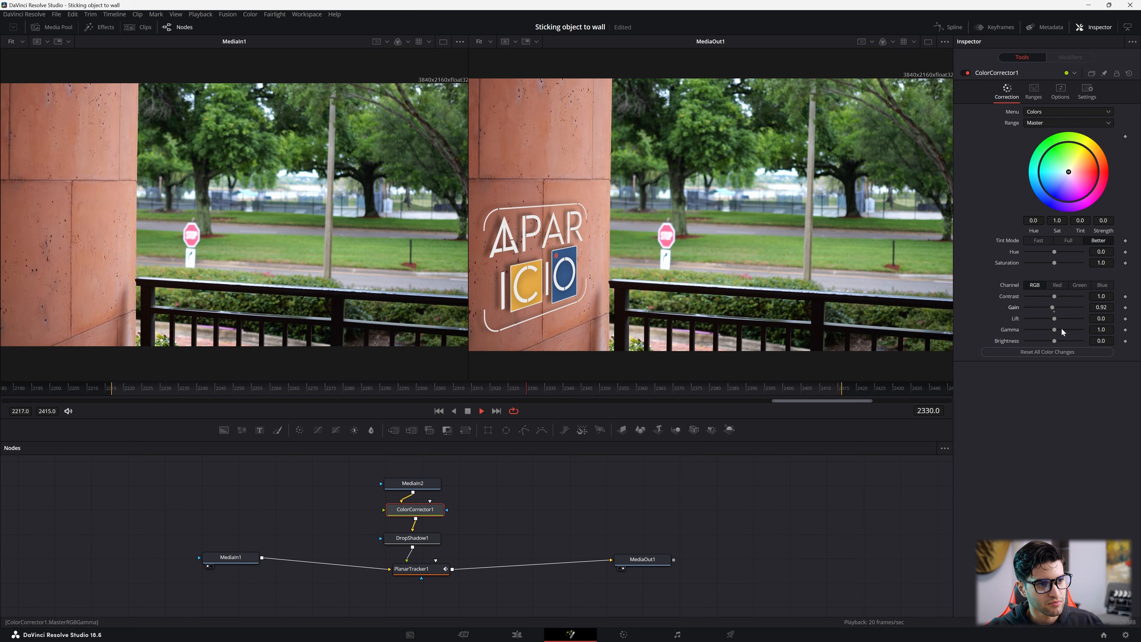
{"action": "left_click", "coordinate": [481, 411]}
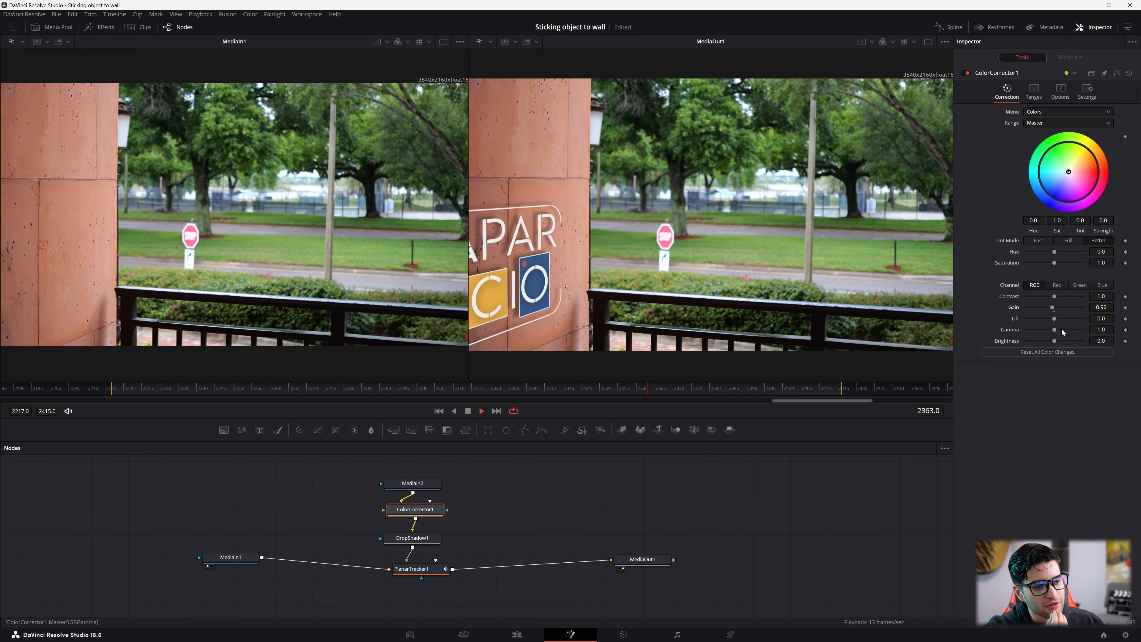
{"action": "left_click", "coordinate": [480, 411]}
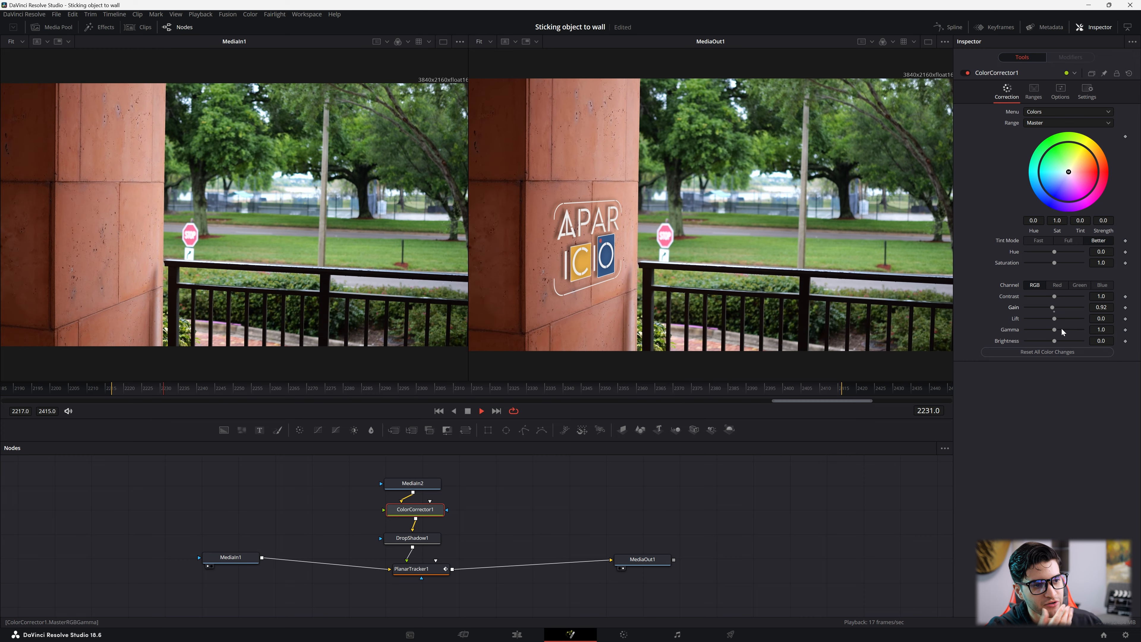
{"action": "left_click", "coordinate": [480, 410]}
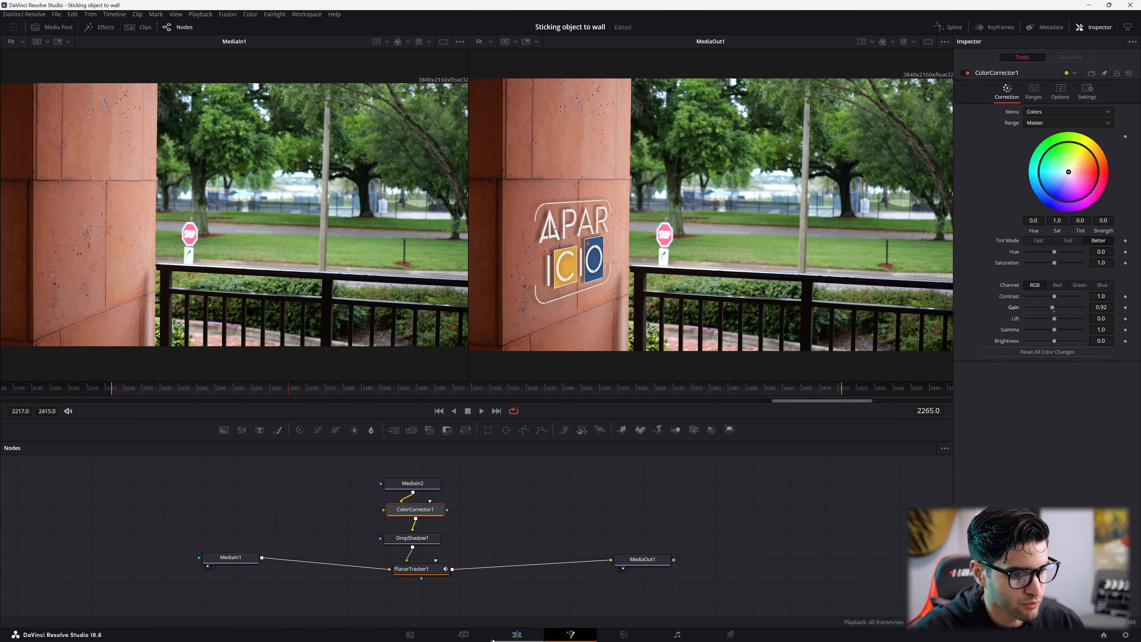
Return to the Edit page to see the logo pinned on the column
{"action": "left_click", "coordinate": [517, 635]}
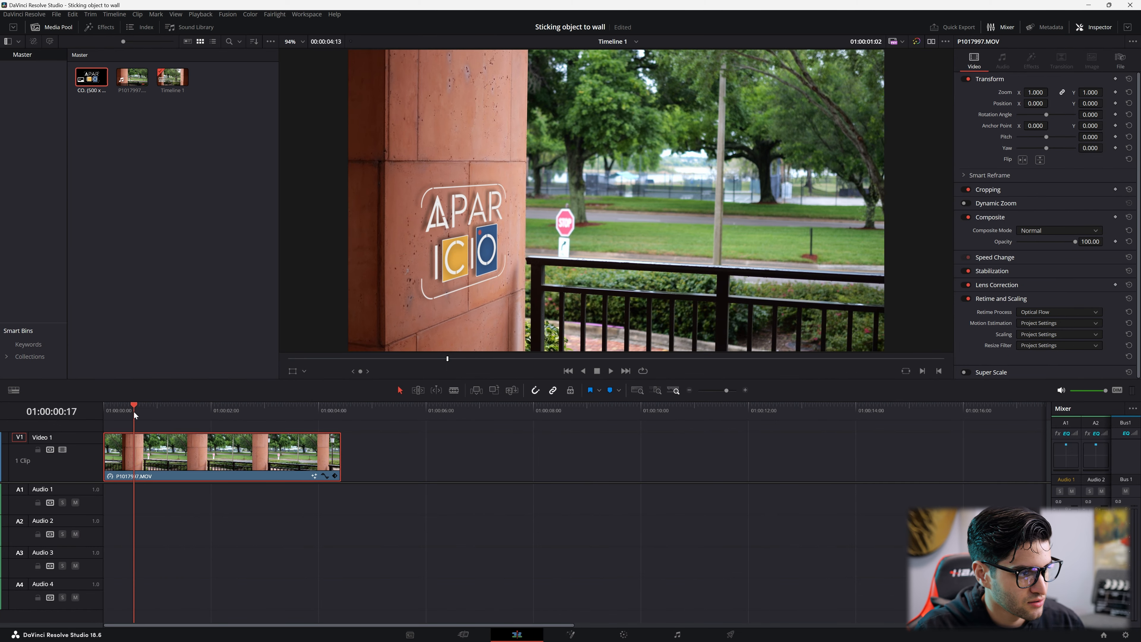